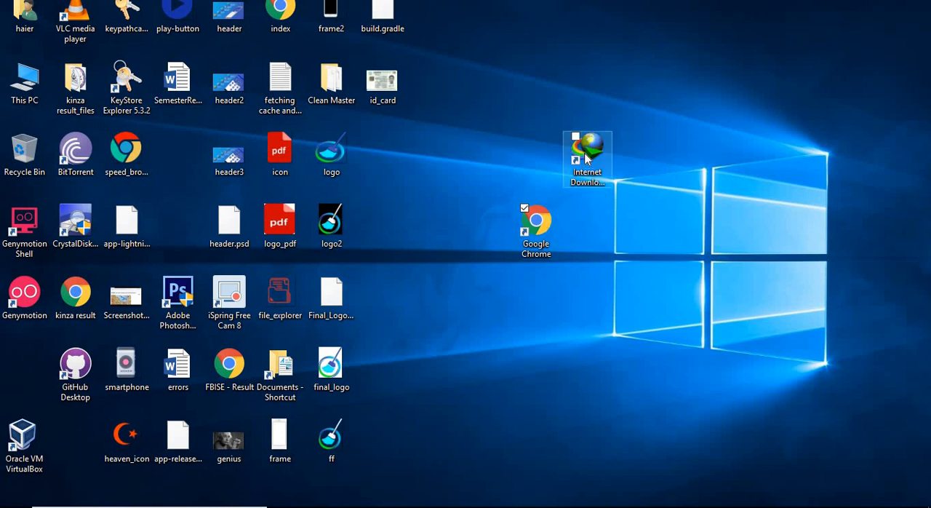
- Open the Internet Download Manager install folder from its desktop shortcut's properties
{"action": "right_click", "coordinate": [587, 158]}
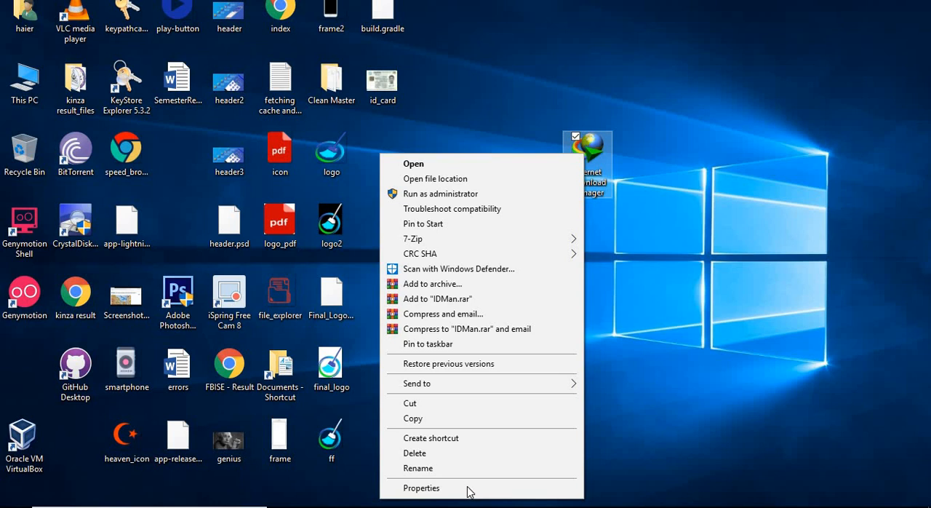
{"action": "left_click", "coordinate": [421, 487]}
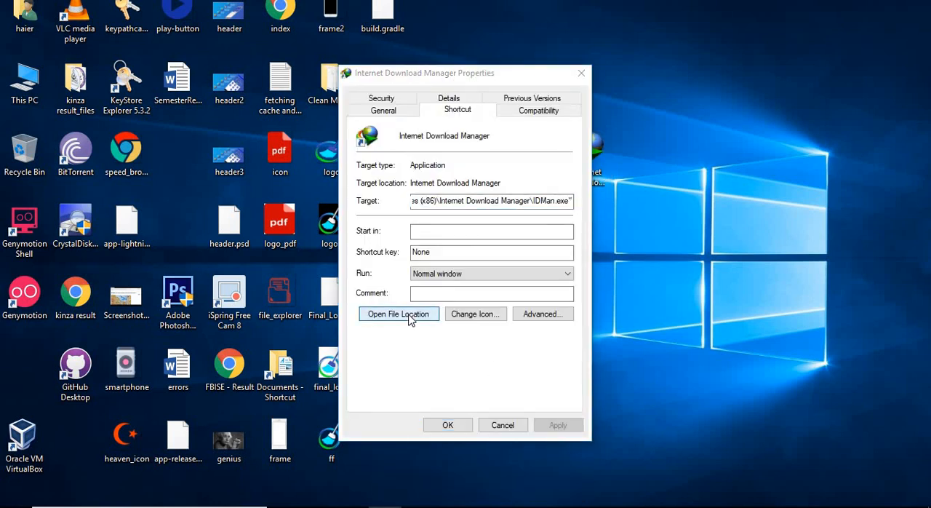
{"action": "left_click", "coordinate": [398, 313]}
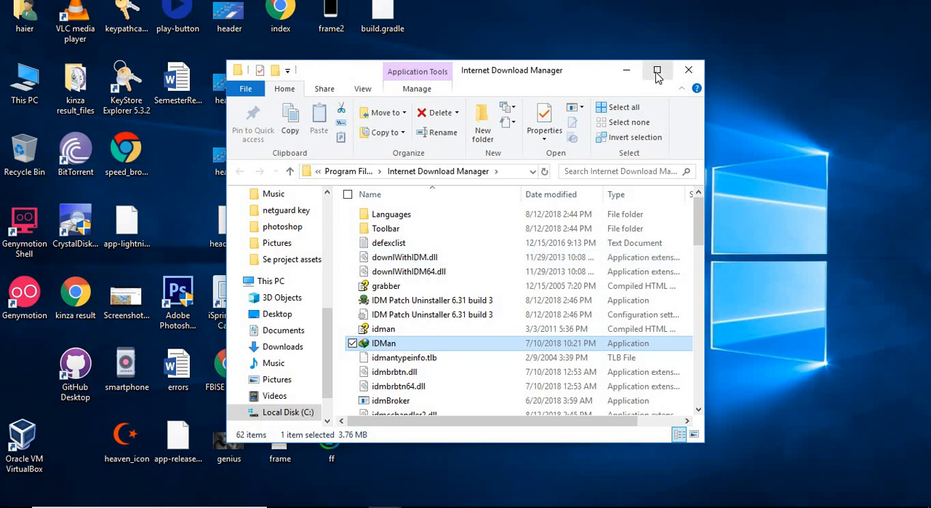
{"action": "left_click", "coordinate": [656, 70]}
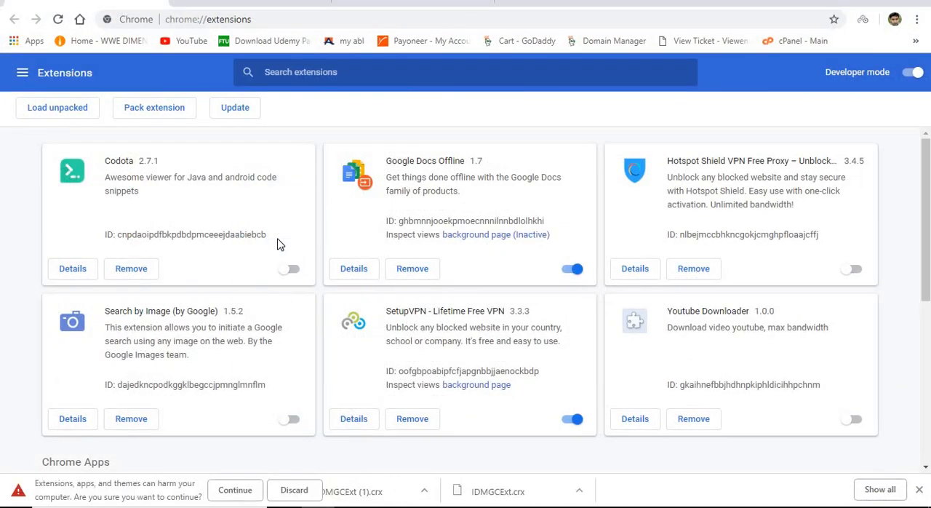
- Keep the downloaded IDMGCExt extension file and dismiss the 'cannot be added' notice
{"action": "left_click", "coordinate": [235, 489]}
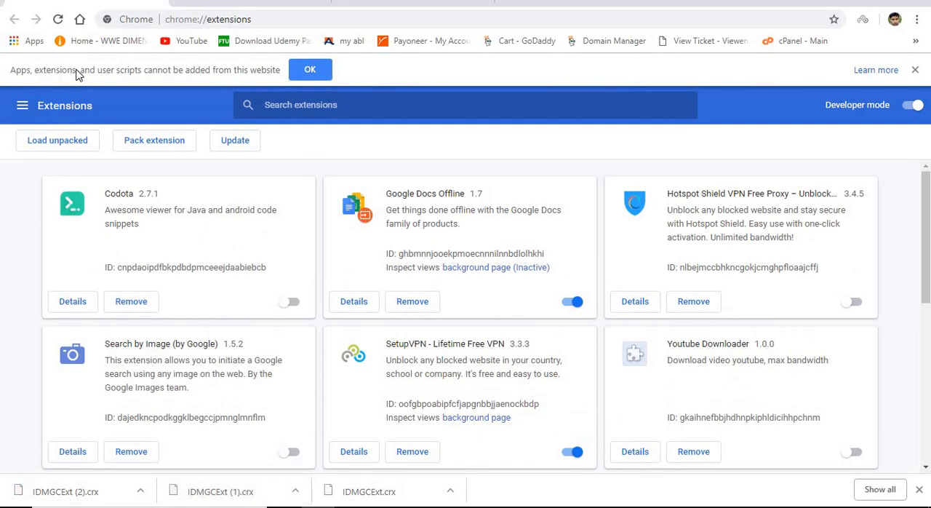
{"action": "mouse_move", "coordinate": [234, 75]}
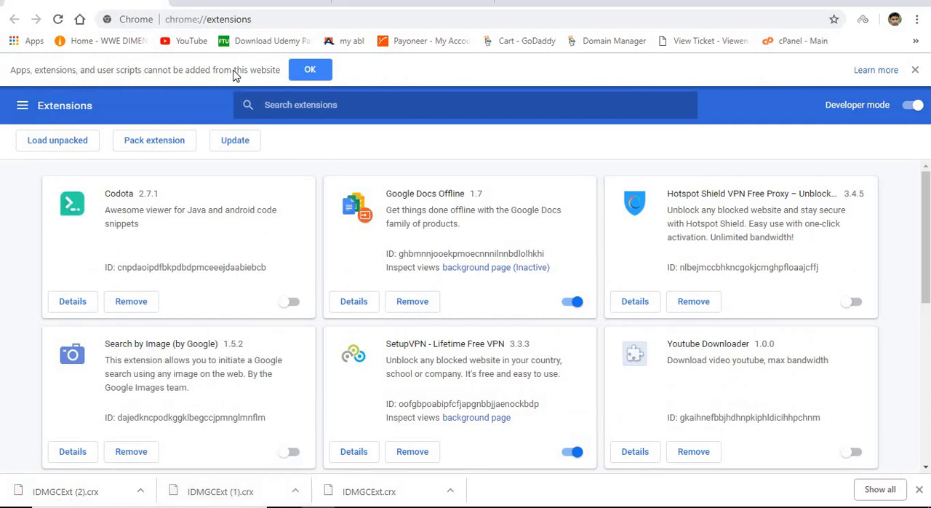
{"action": "mouse_move", "coordinate": [260, 75]}
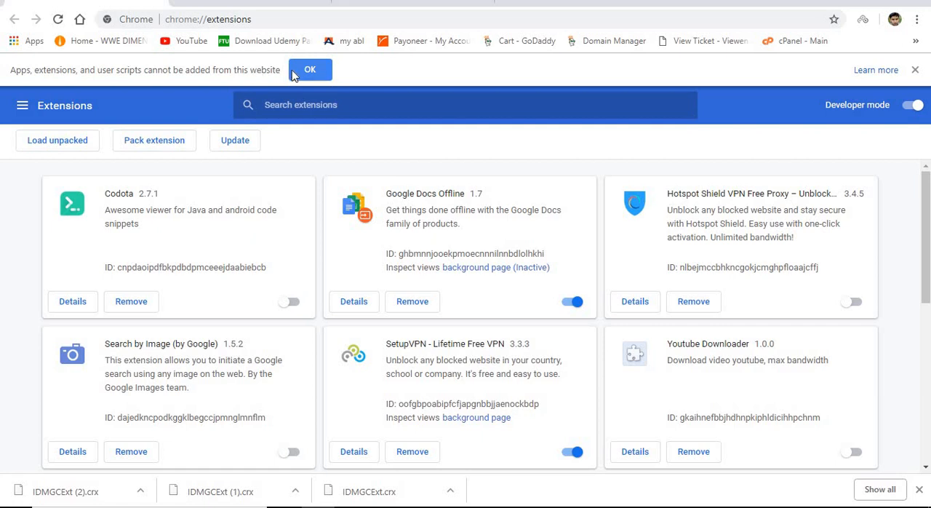
{"action": "left_click", "coordinate": [310, 69]}
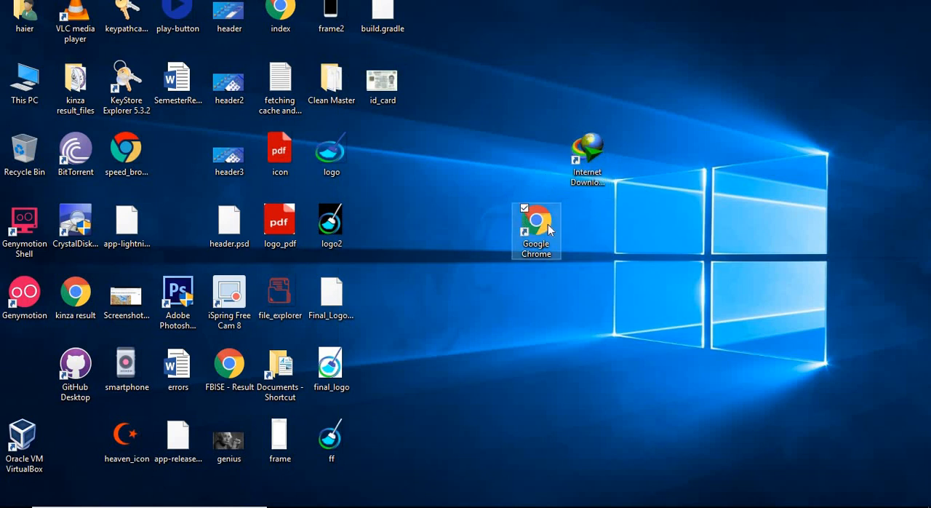
- Open the Chrome shortcut's Properties alongside a note holding --enable-easy-off-store-extension-install
{"action": "right_click", "coordinate": [537, 230]}
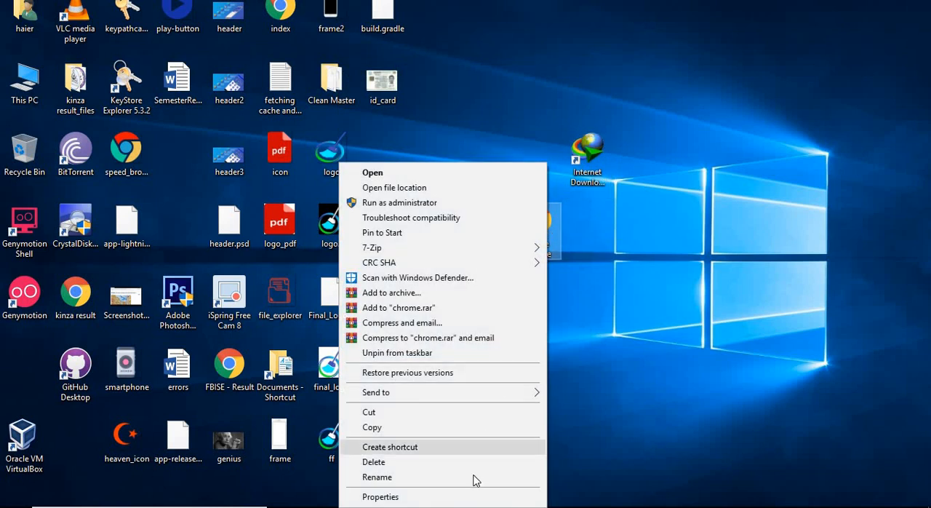
{"action": "left_click", "coordinate": [380, 496]}
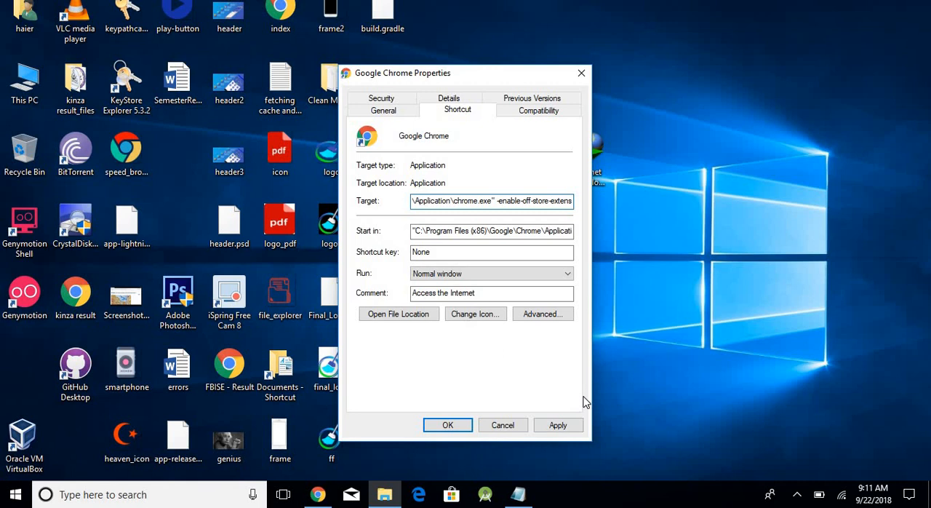
{"action": "left_click", "coordinate": [518, 493]}
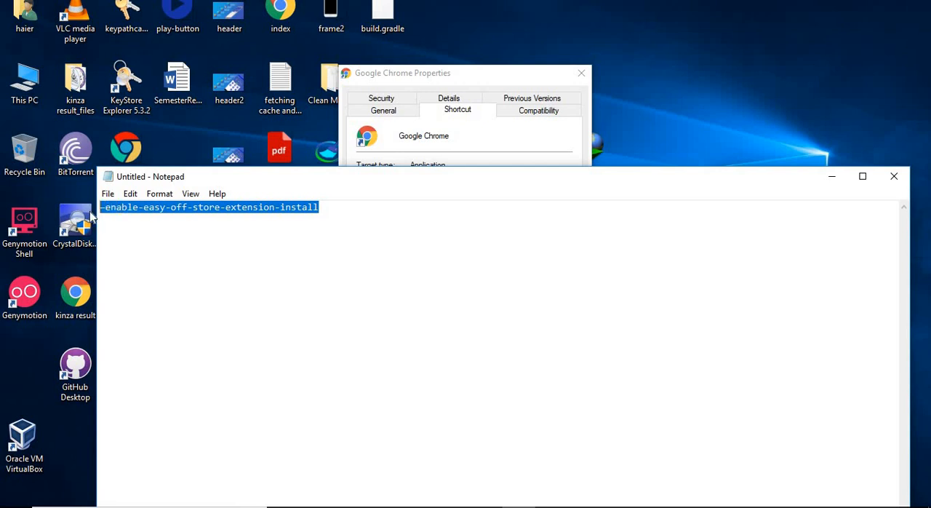
{"action": "mouse_move", "coordinate": [628, 228]}
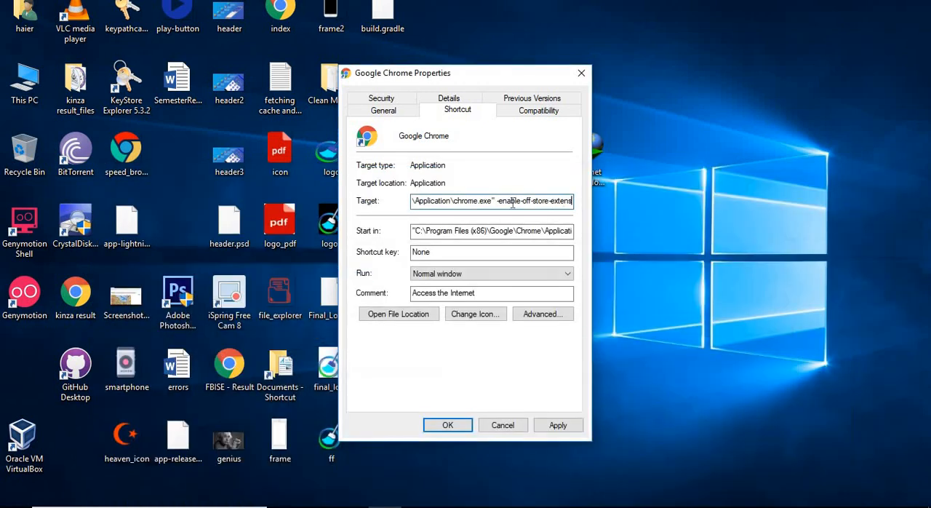
- Replace the target's old flag with --enable-easy-off-store-extension-install, then apply and close
{"action": "double_click", "coordinate": [531, 201]}
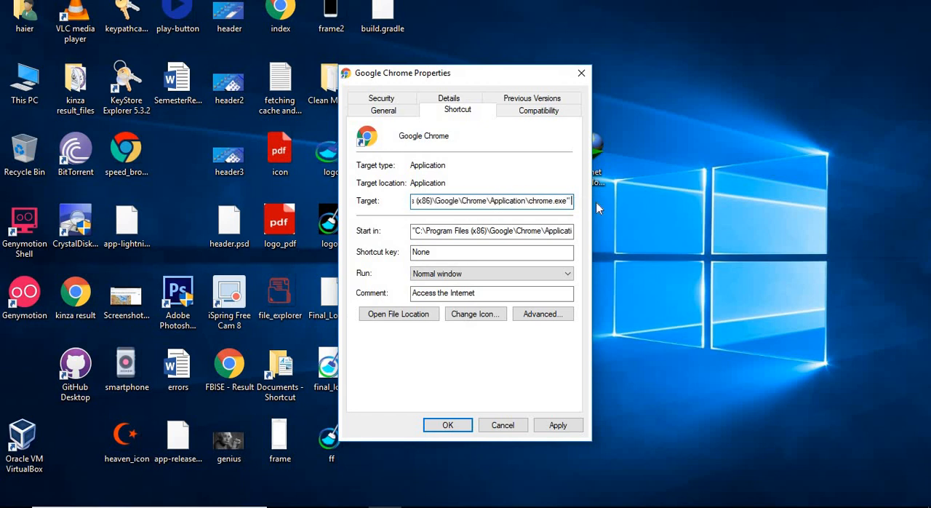
{"action": "type", "text": "--enable-easy-off-store-extension-install"}
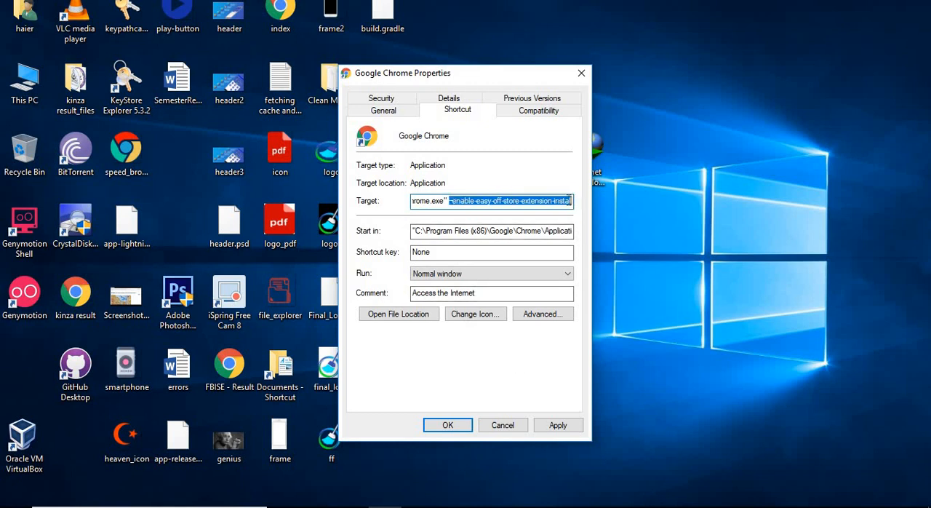
{"action": "left_click", "coordinate": [558, 425]}
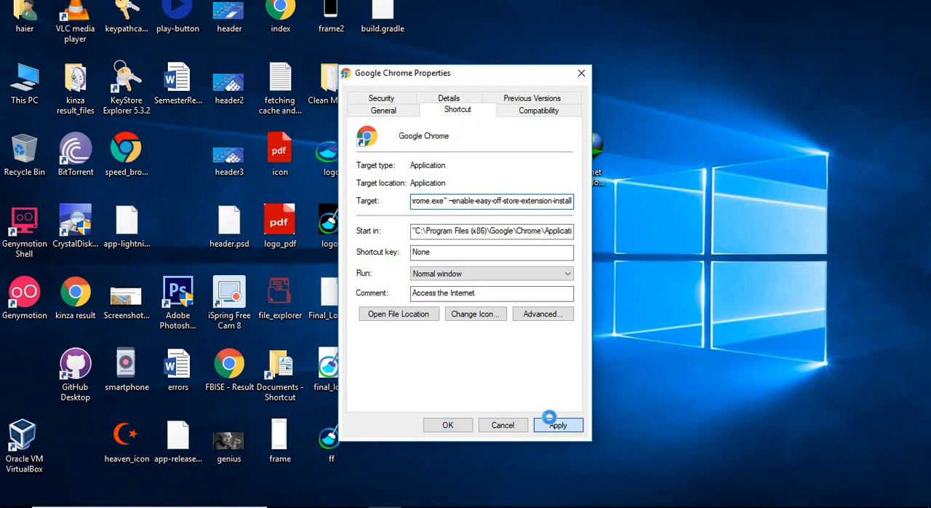
{"action": "left_click", "coordinate": [558, 425]}
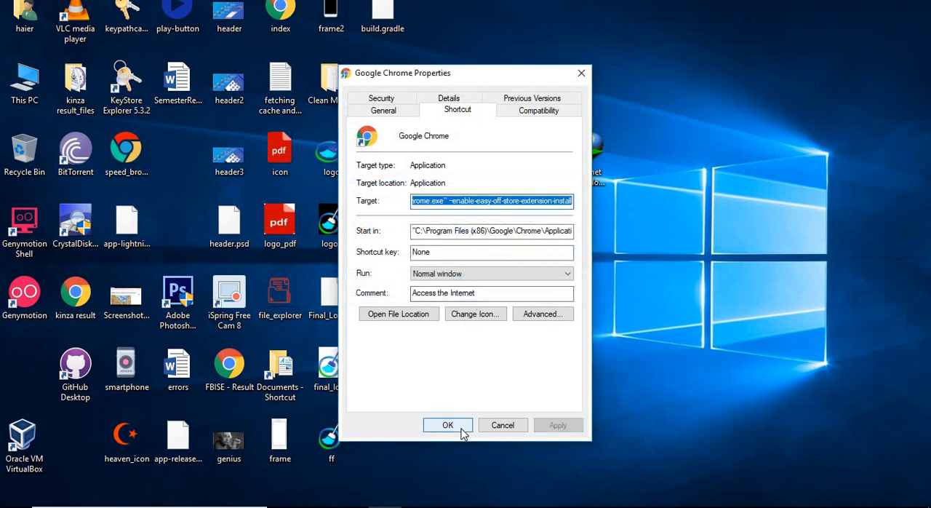
{"action": "left_click", "coordinate": [447, 425]}
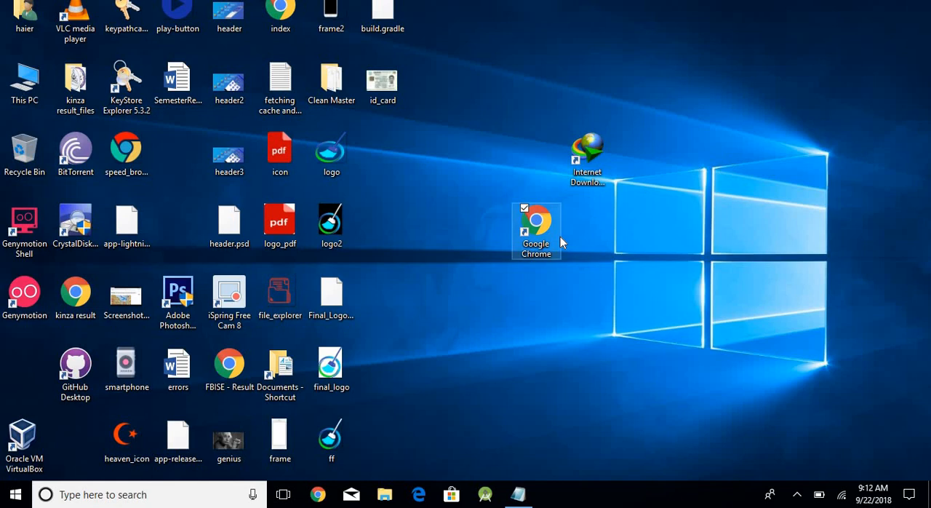
- Launch Chrome from the flagged shortcut and go to More tools > Extensions
{"action": "double_click", "coordinate": [536, 223]}
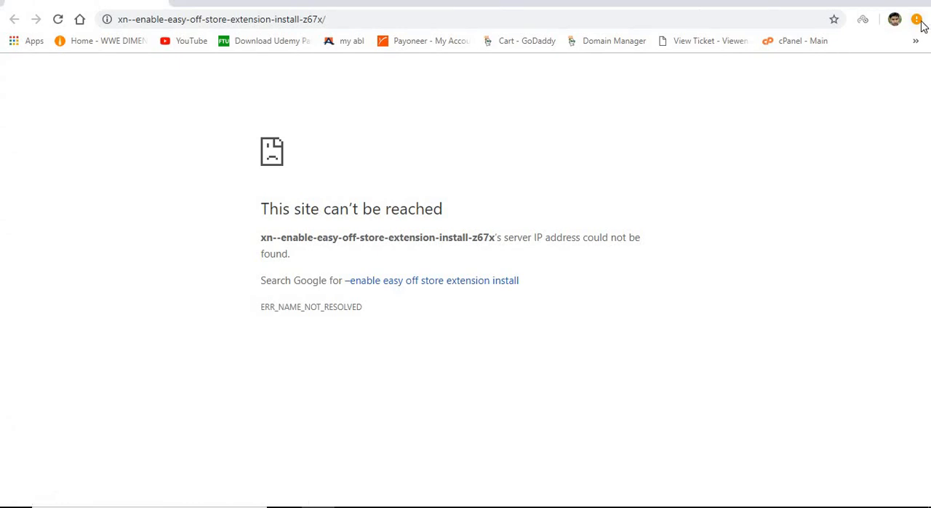
{"action": "mouse_move", "coordinate": [916, 20]}
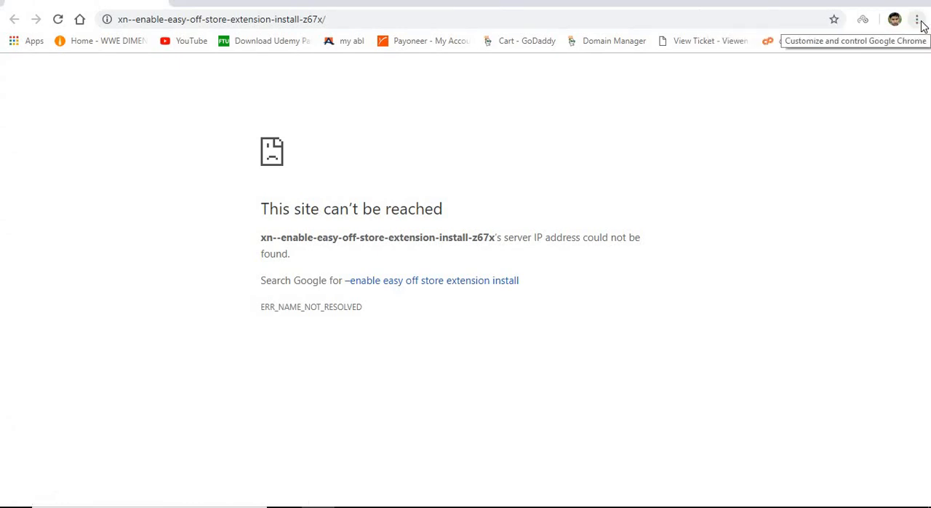
{"action": "left_click", "coordinate": [58, 19]}
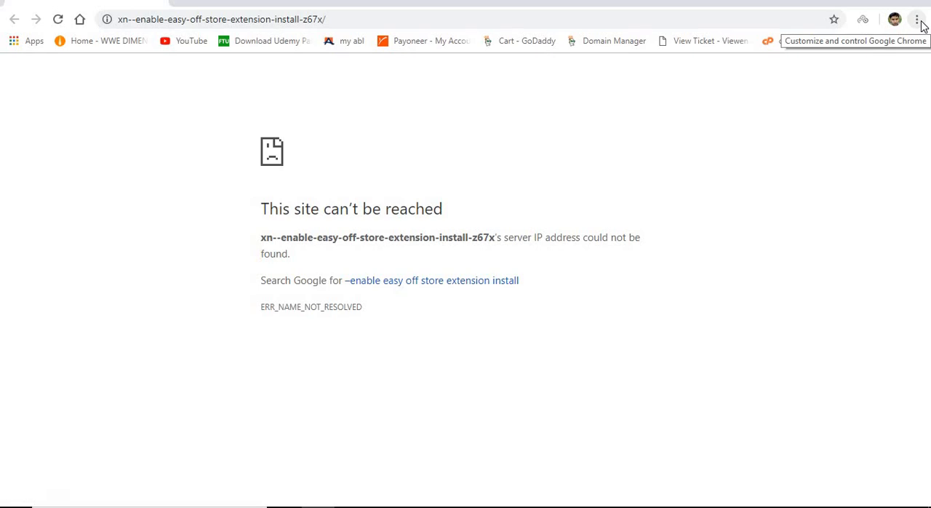
{"action": "left_click", "coordinate": [918, 18]}
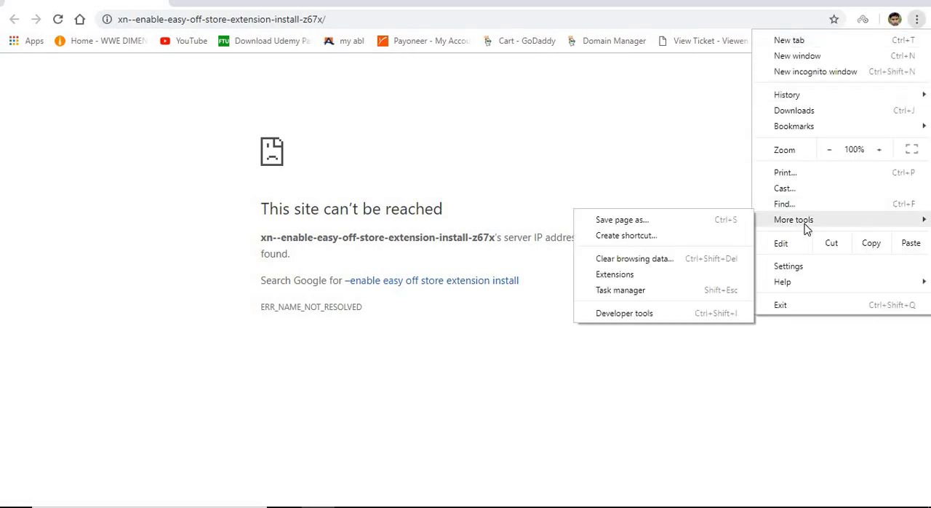
{"action": "mouse_move", "coordinate": [614, 274]}
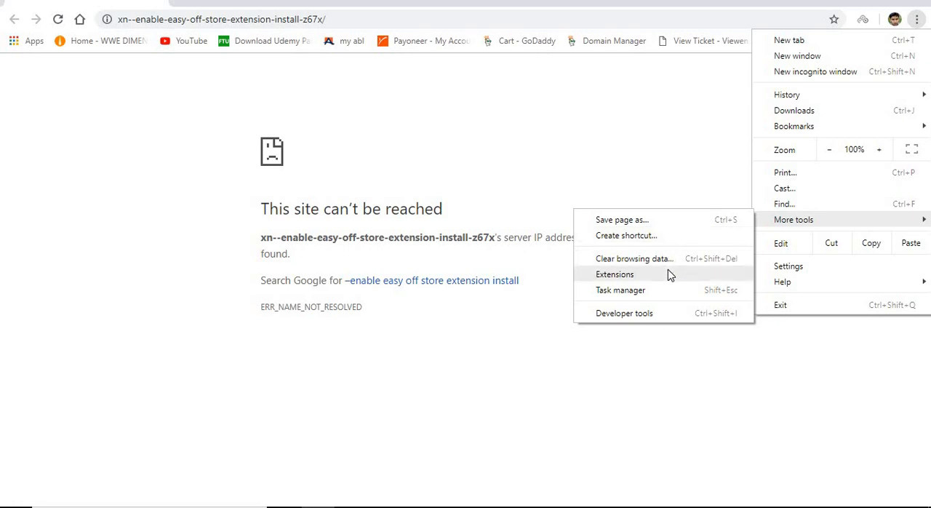
{"action": "left_click", "coordinate": [615, 274]}
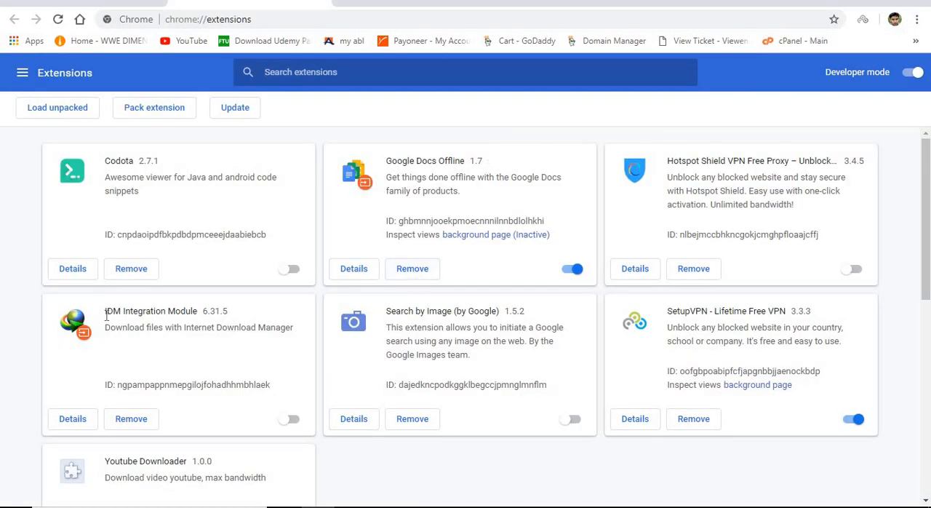
- Switch on the IDM Integration Module card's toggle to show its installed page
{"action": "double_click", "coordinate": [149, 311]}
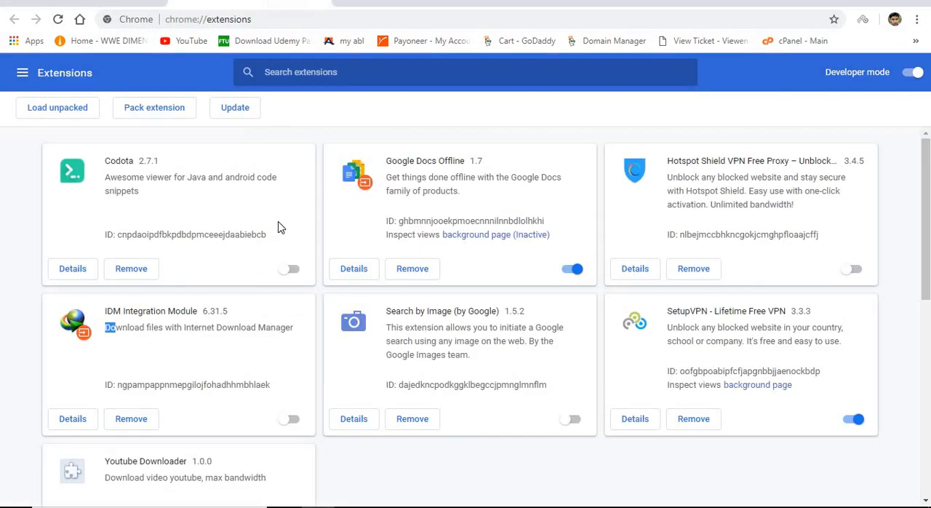
{"action": "mouse_move", "coordinate": [294, 422]}
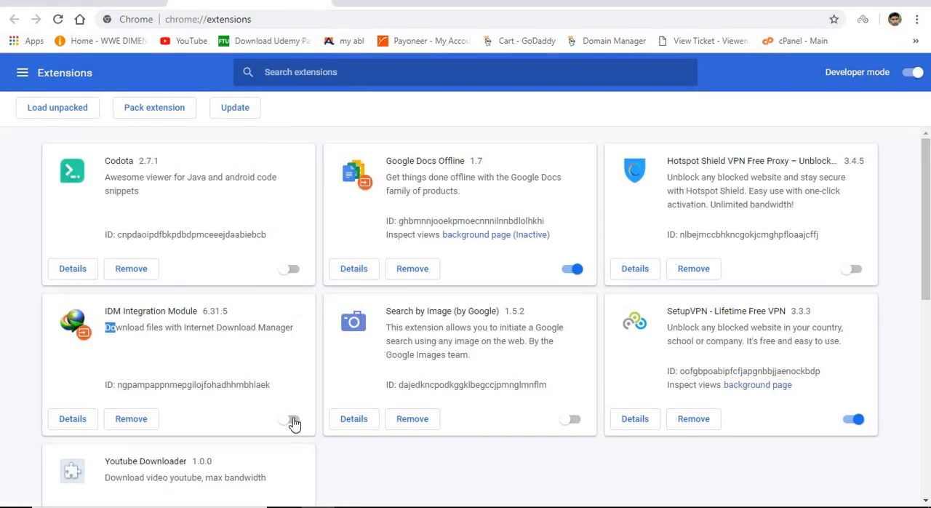
{"action": "left_click", "coordinate": [289, 421]}
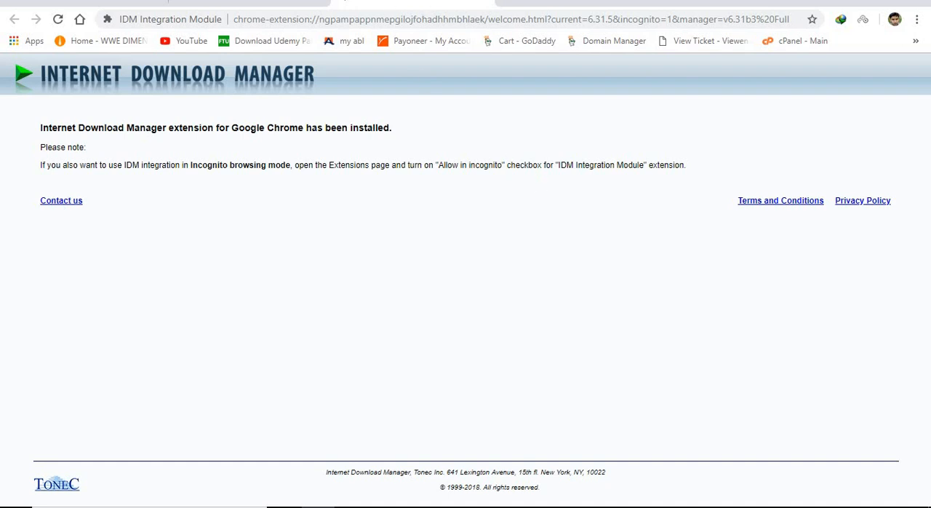
{"action": "mouse_move", "coordinate": [426, 6]}
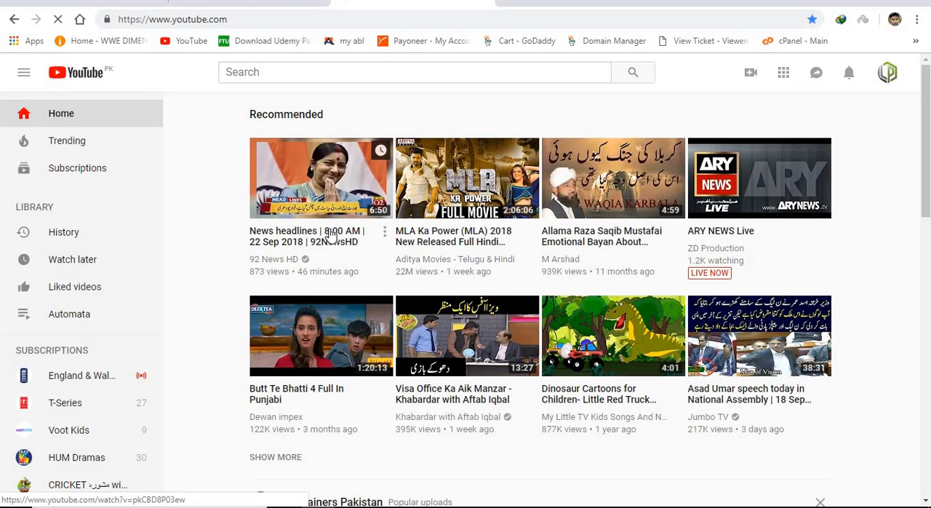
{"action": "mouse_move", "coordinate": [410, 242]}
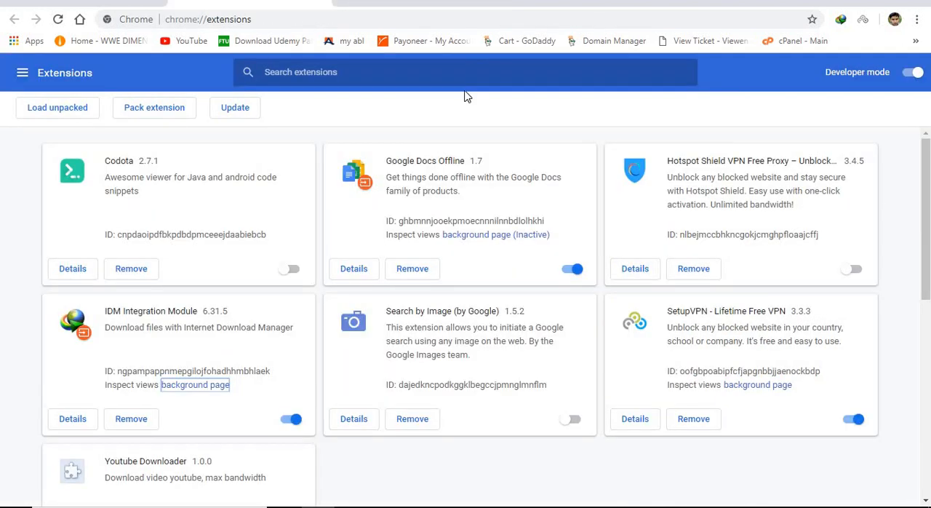
{"action": "mouse_move", "coordinate": [916, 149]}
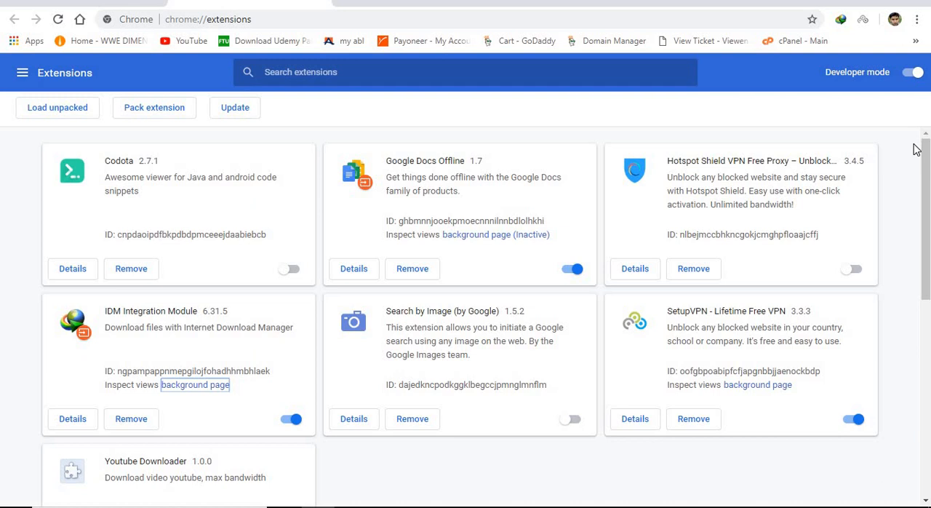
{"action": "mouse_move", "coordinate": [919, 150]}
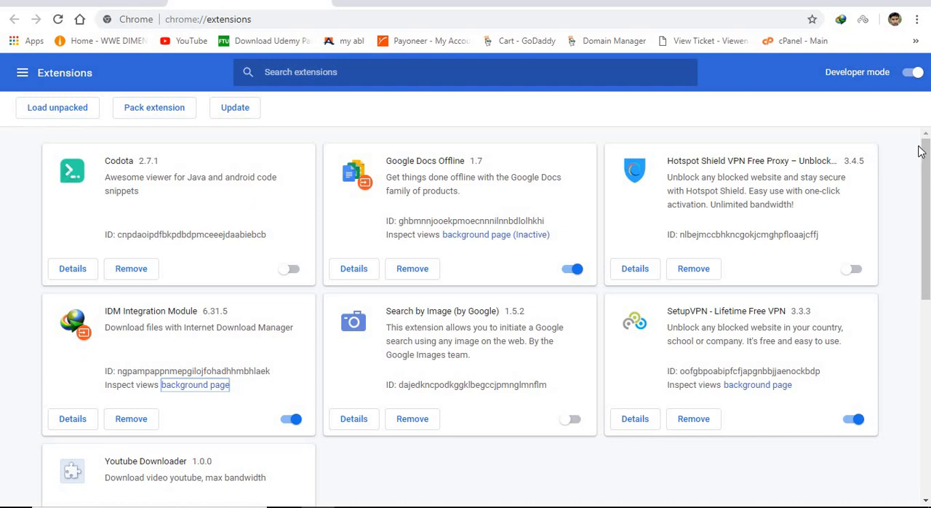